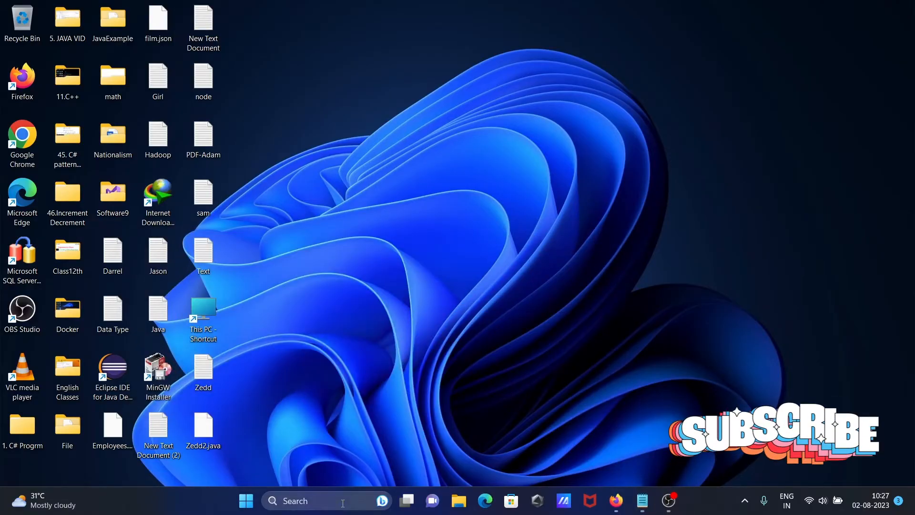
Launch Command Prompt by searching "cm" in Windows Search.
type("cm")
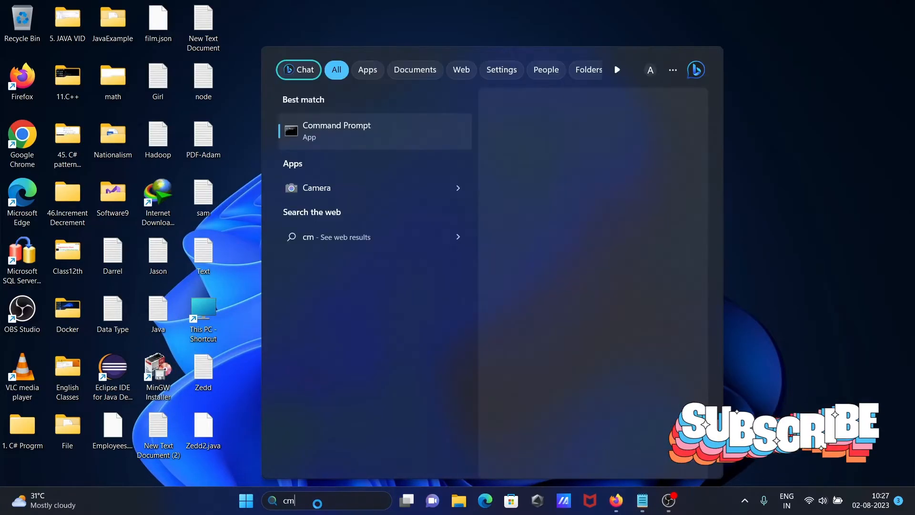
left_click(337, 130)
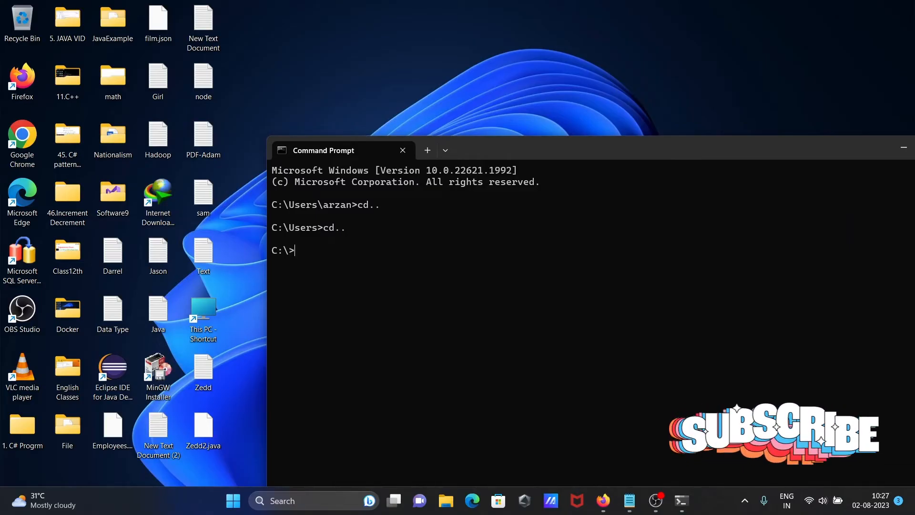
Run cd Desktop at C:\ and get the path-not-found error.
type("cd")
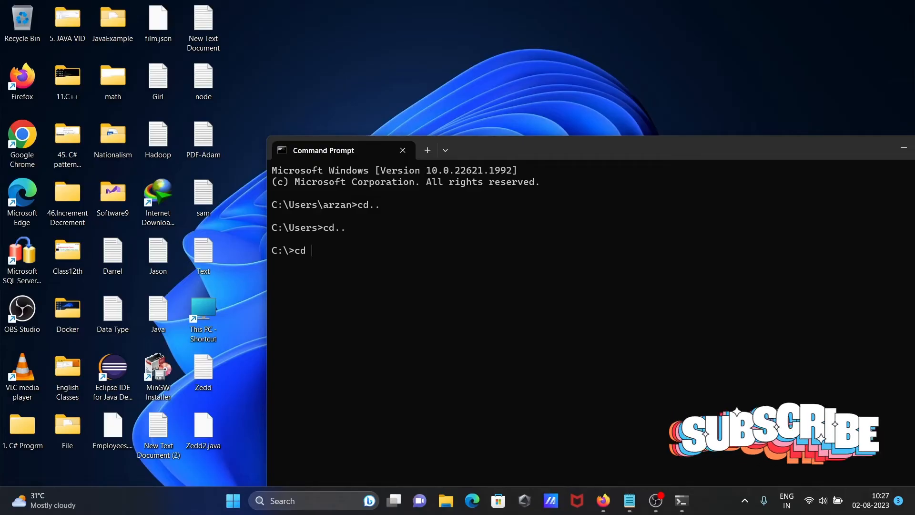
type("Desk")
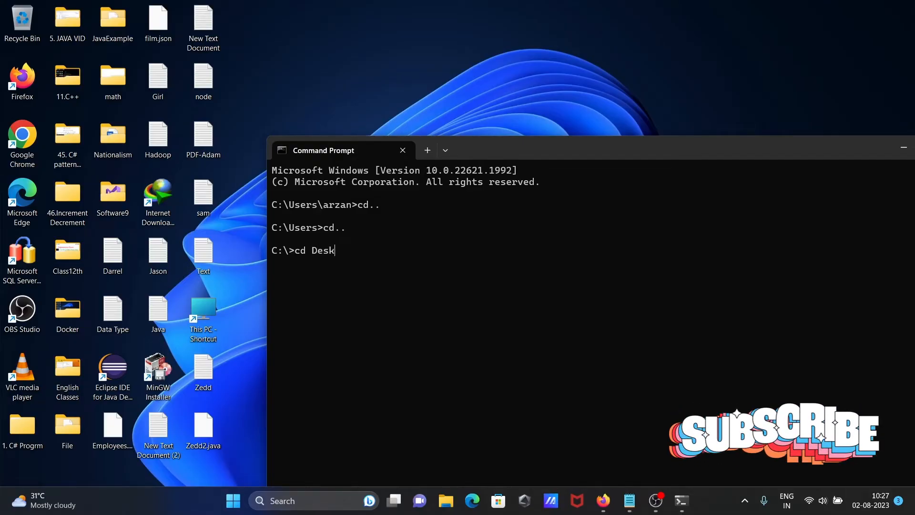
key("Return")
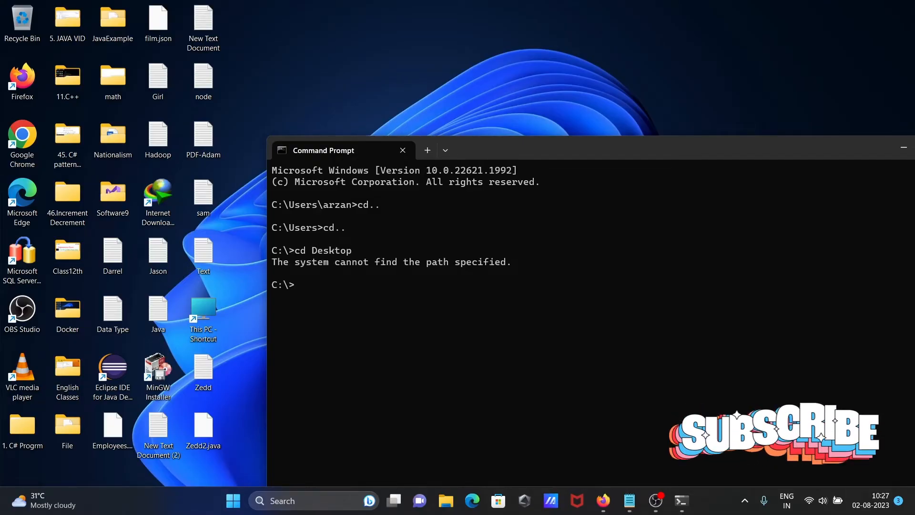
mouse_move(375, 267)
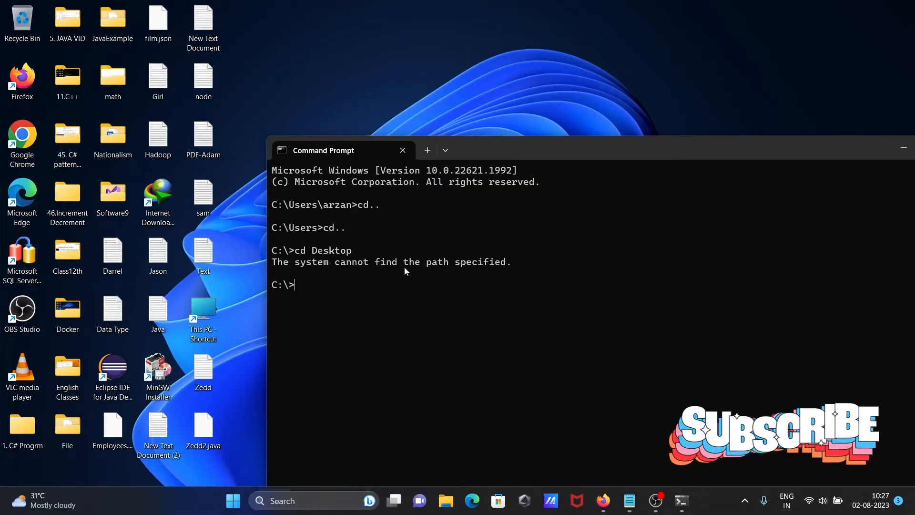
mouse_move(439, 270)
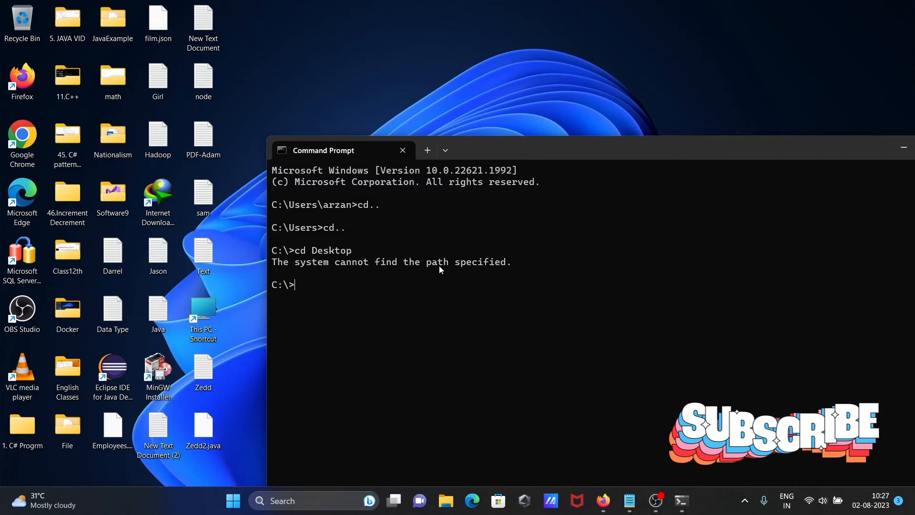
mouse_move(503, 150)
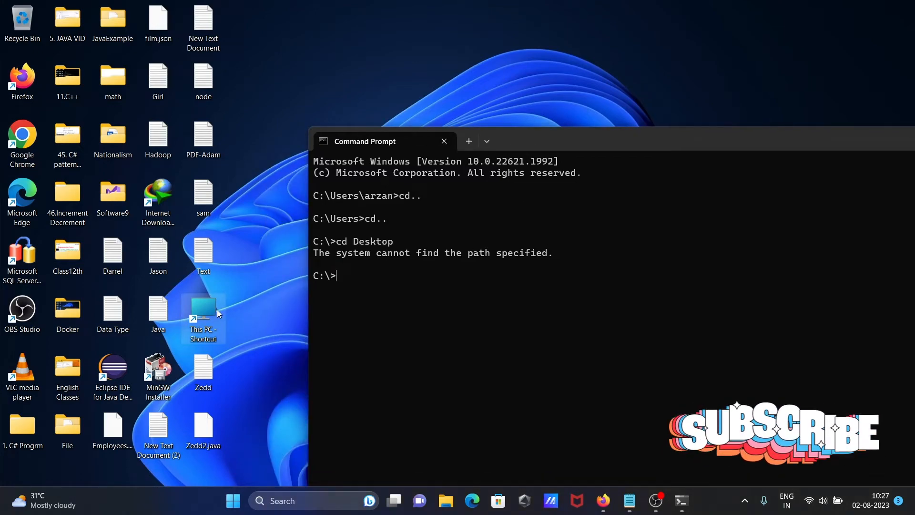
double_click(202, 309)
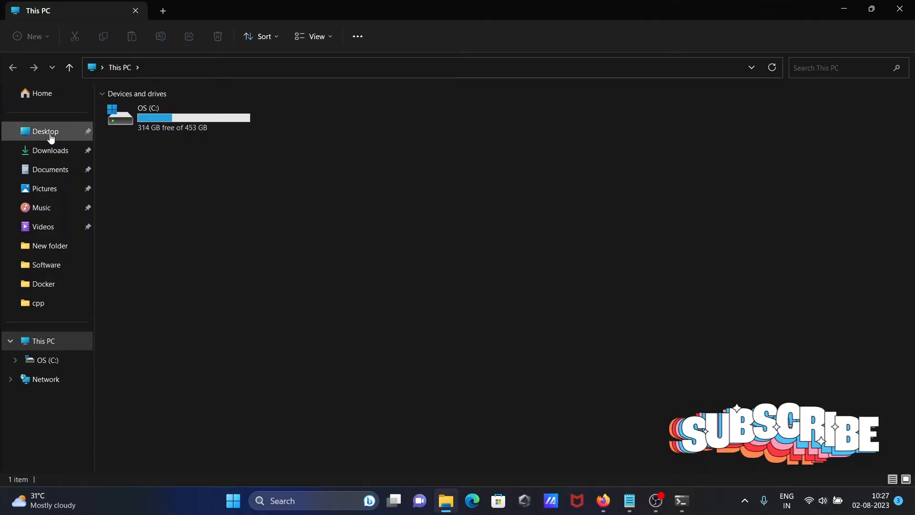
right_click(45, 131)
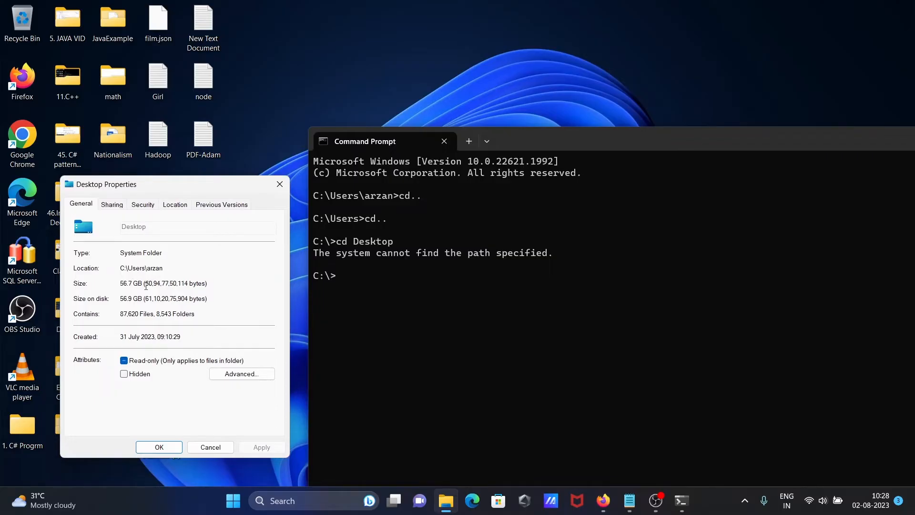
mouse_move(336, 230)
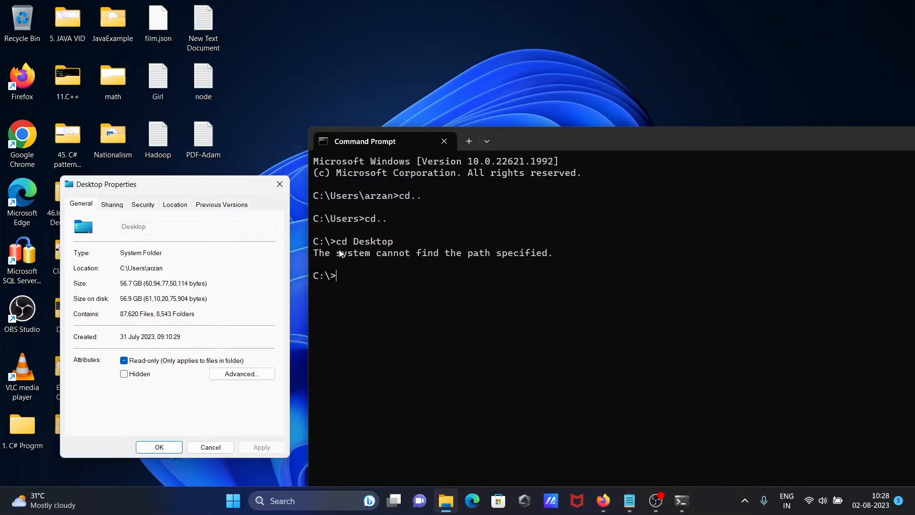
mouse_move(178, 420)
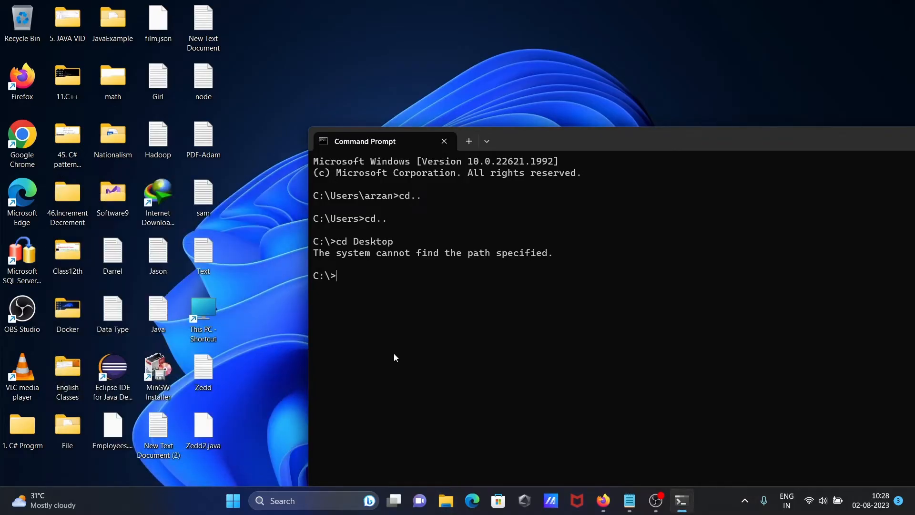
Change into Users, then the arzan user folder, reaching C:\Users\arzan\Desktop.
type("cd U")
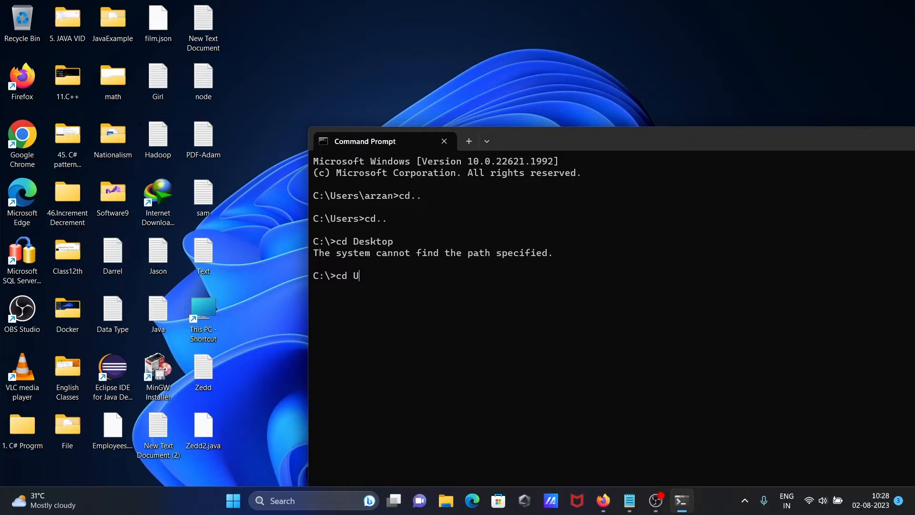
type("sers")
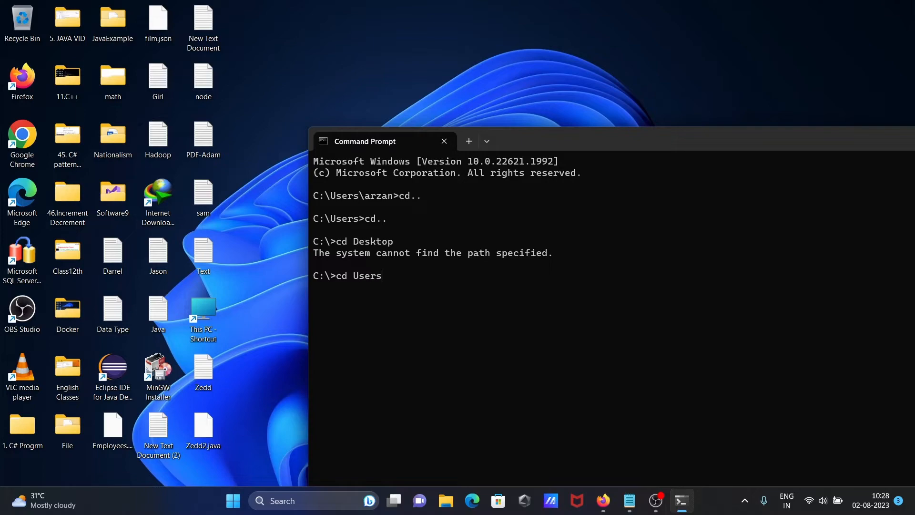
key("Return")
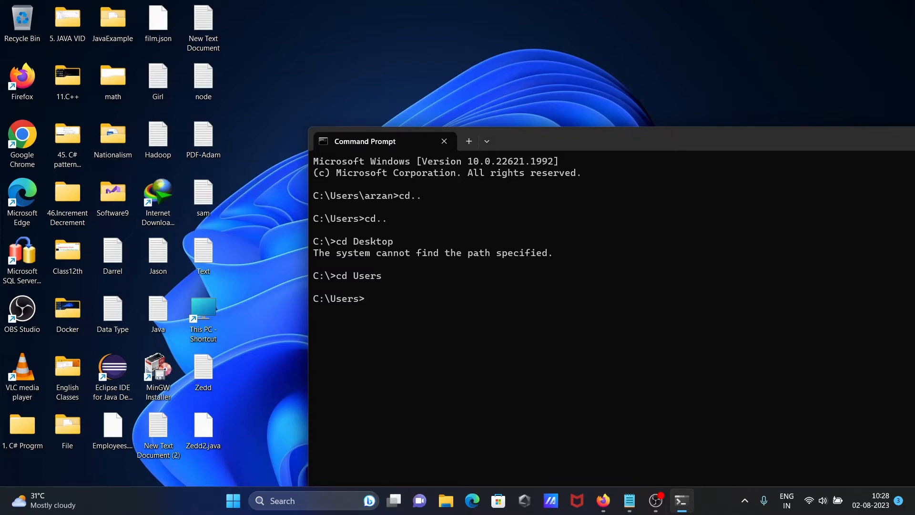
type("cd a")
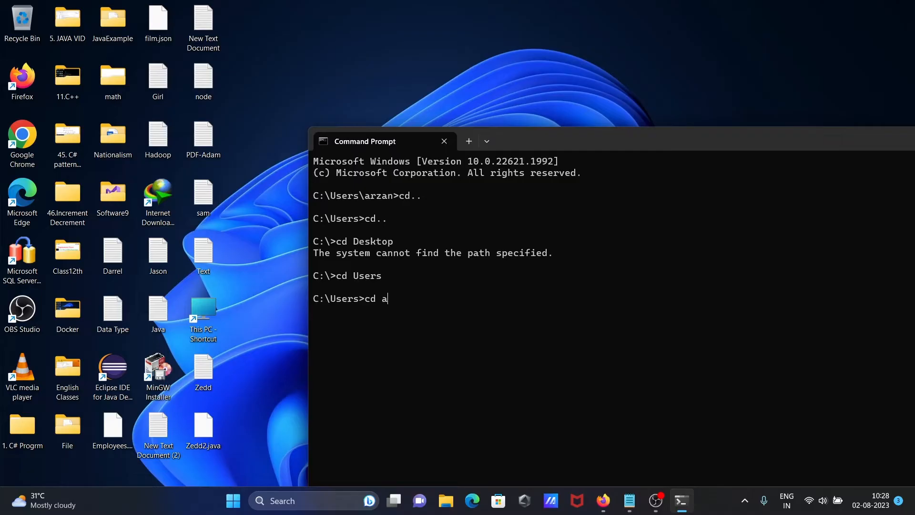
type("rz")
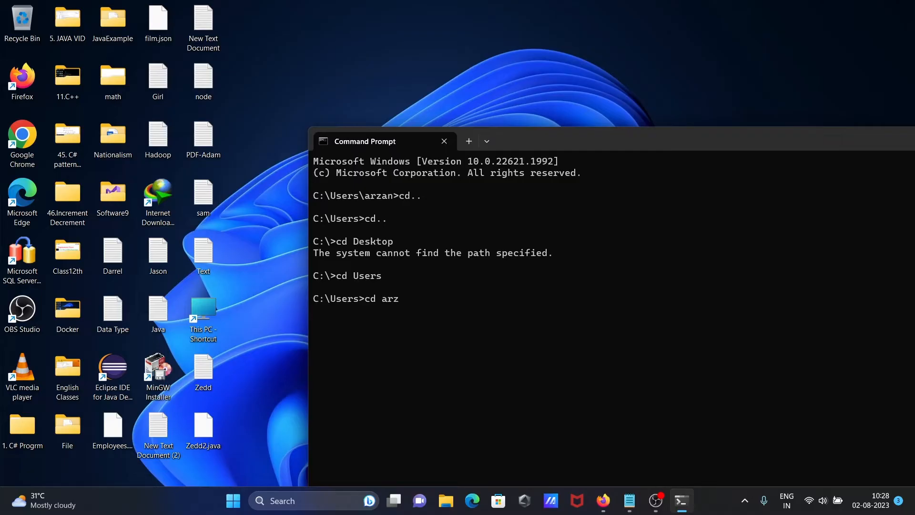
type("an")
type("cd desk")
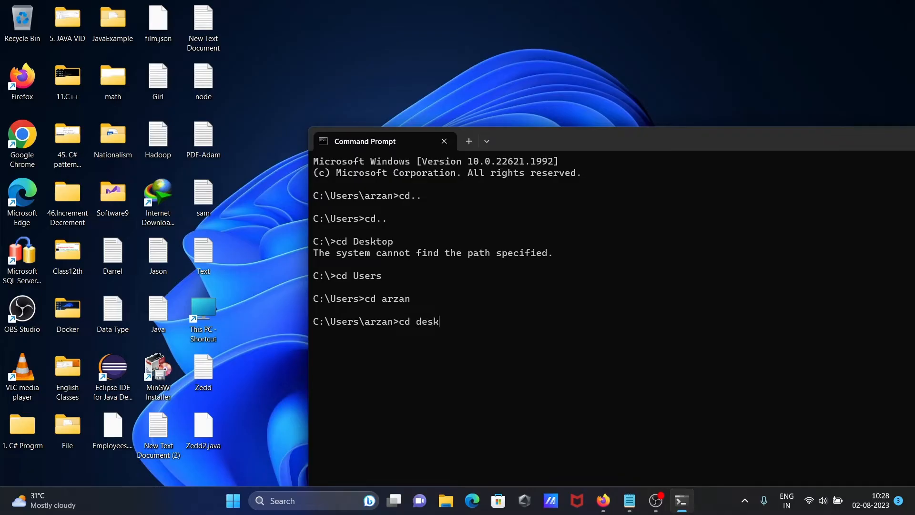
key("Return")
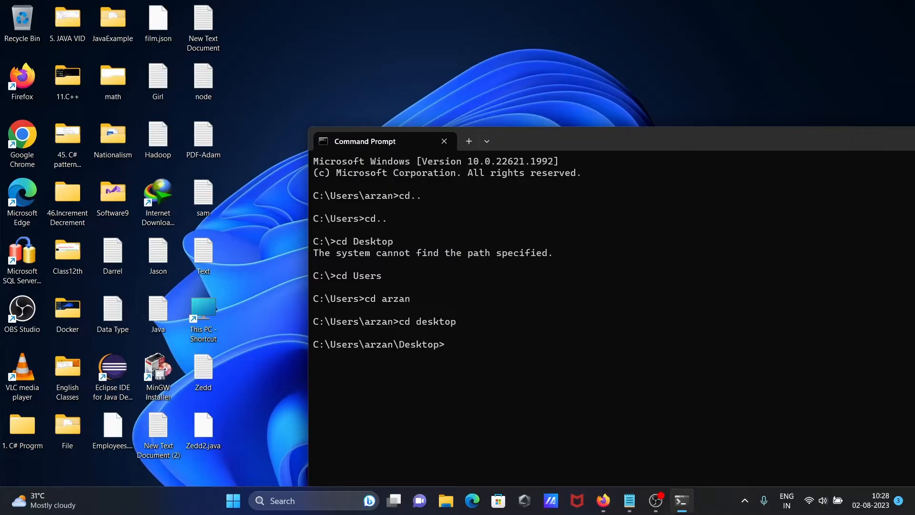
mouse_move(368, 333)
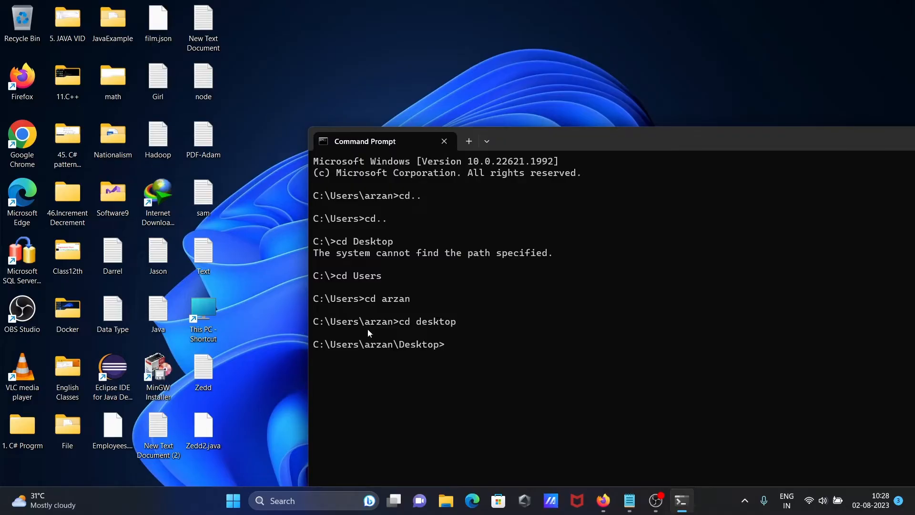
mouse_move(425, 287)
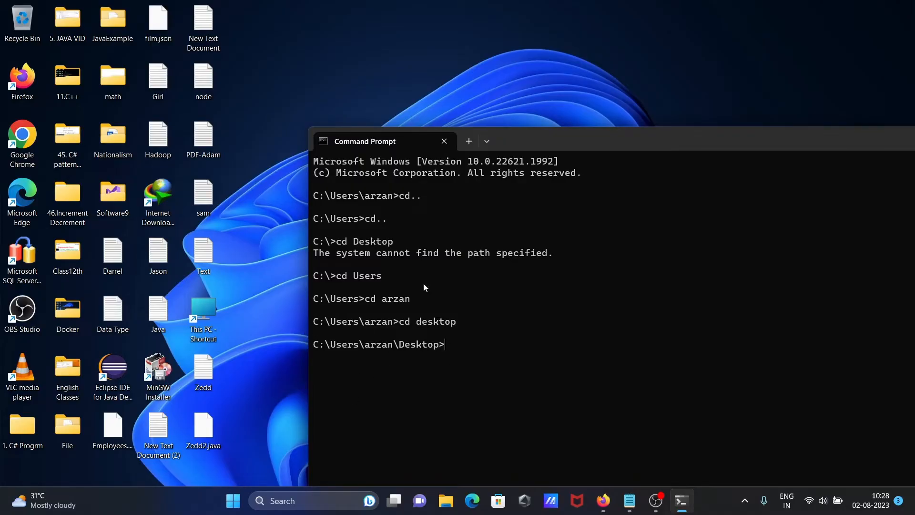
mouse_move(352, 264)
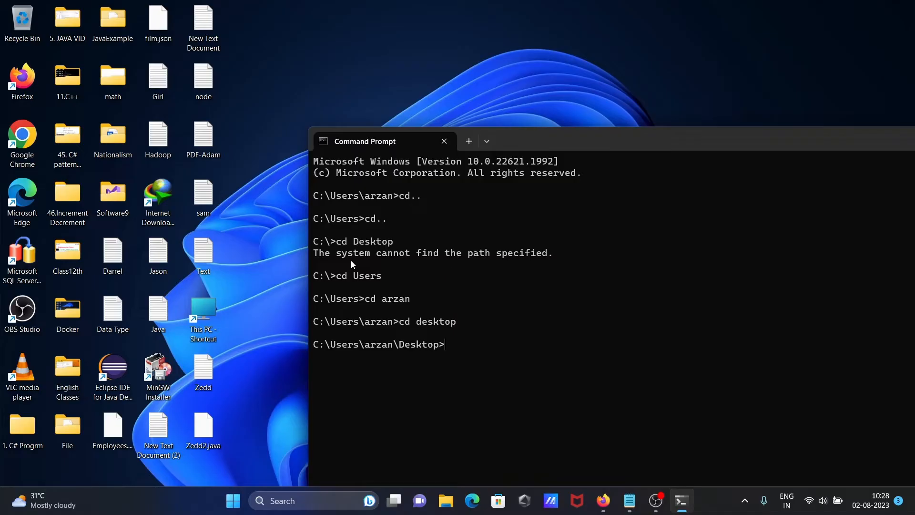
mouse_move(500, 284)
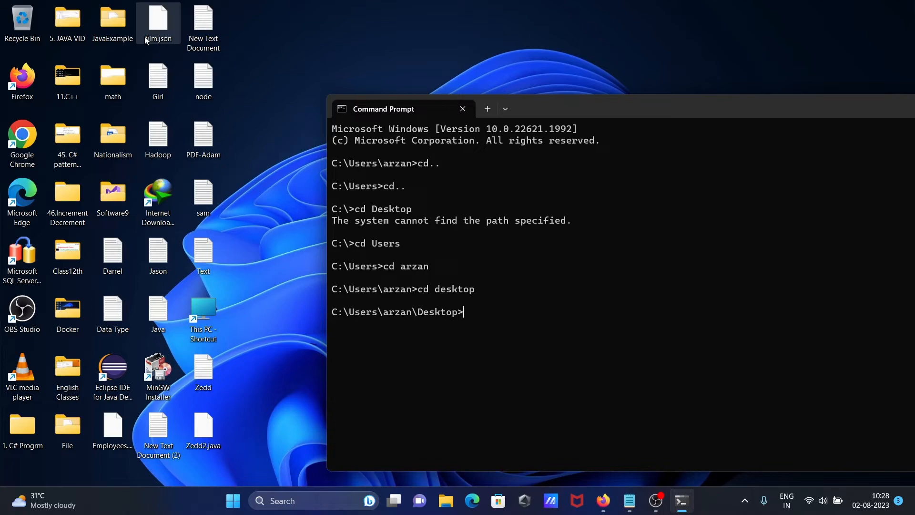
mouse_move(245, 225)
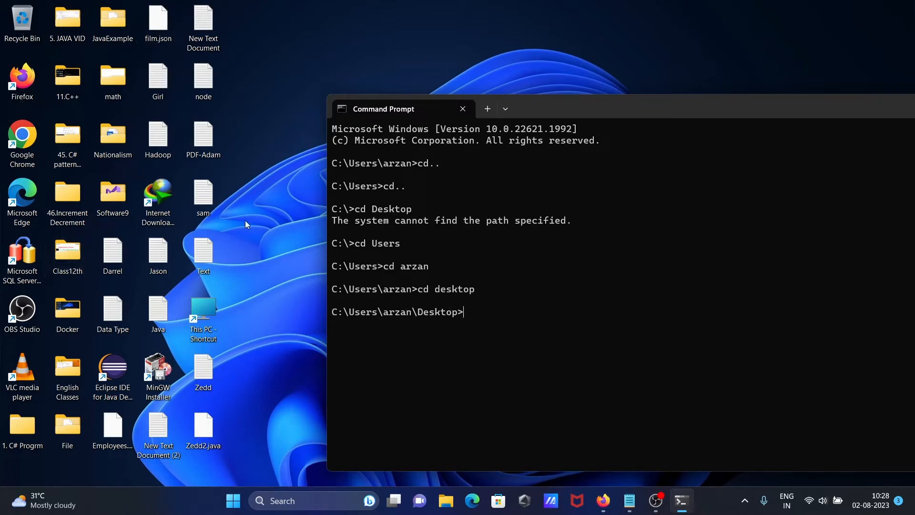
Run cd Jason from the Desktop and get path-not-found since the folder doesn't exist.
type("c")
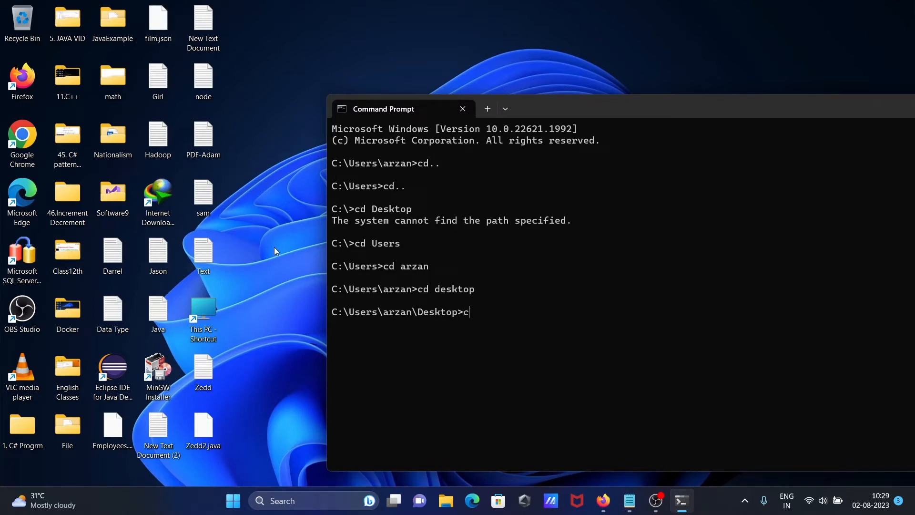
type("d")
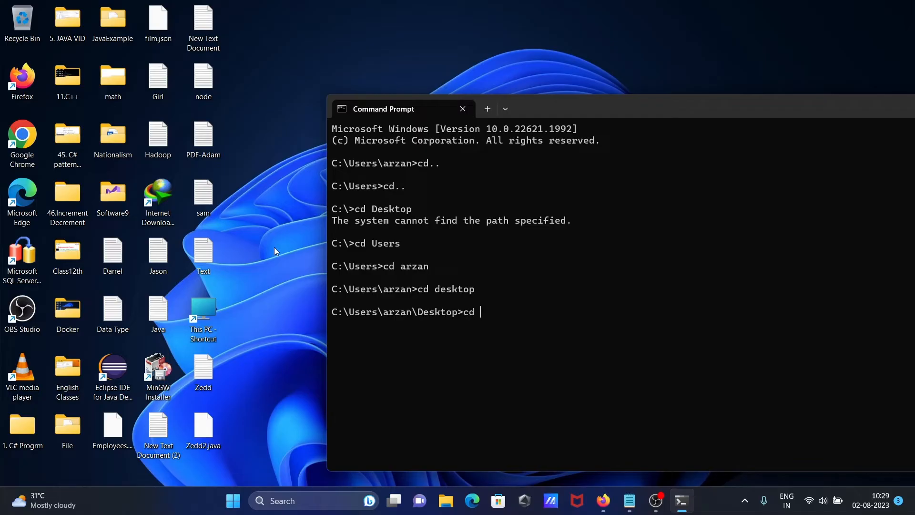
key("Return")
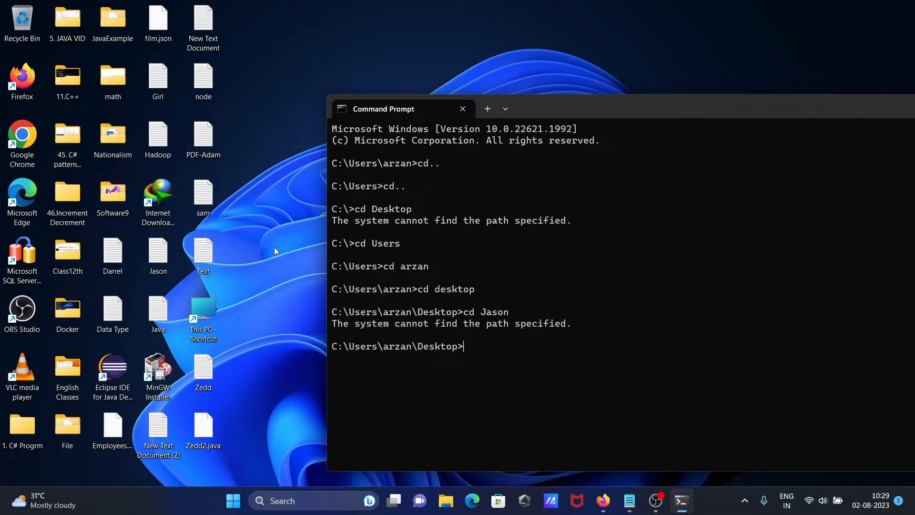
mouse_move(498, 332)
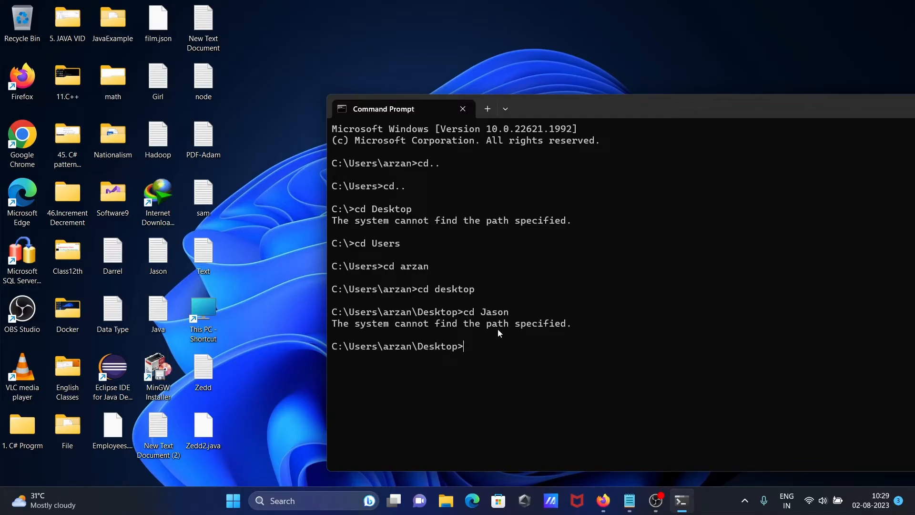
mouse_move(409, 285)
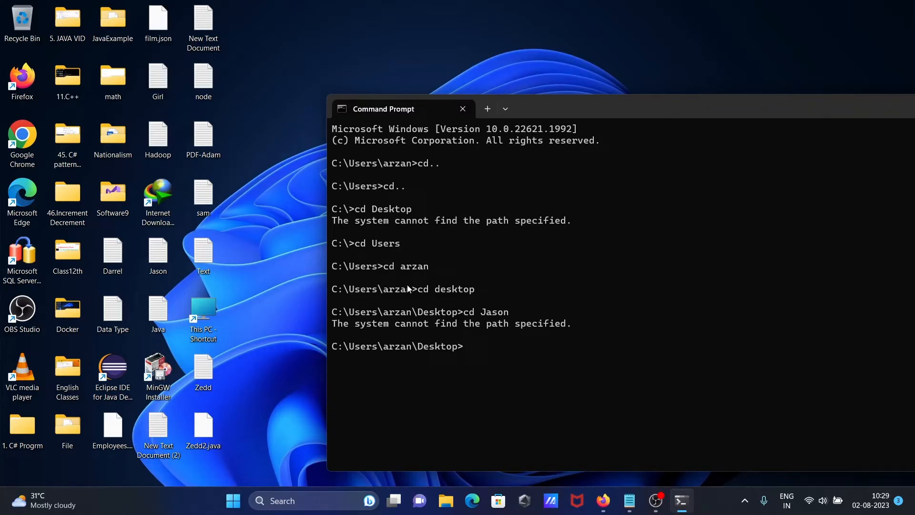
mouse_move(440, 318)
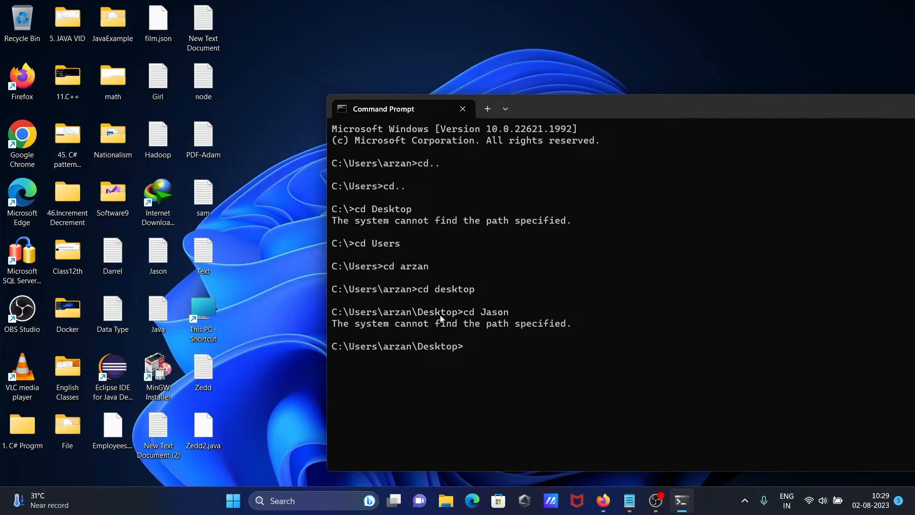
mouse_move(236, 206)
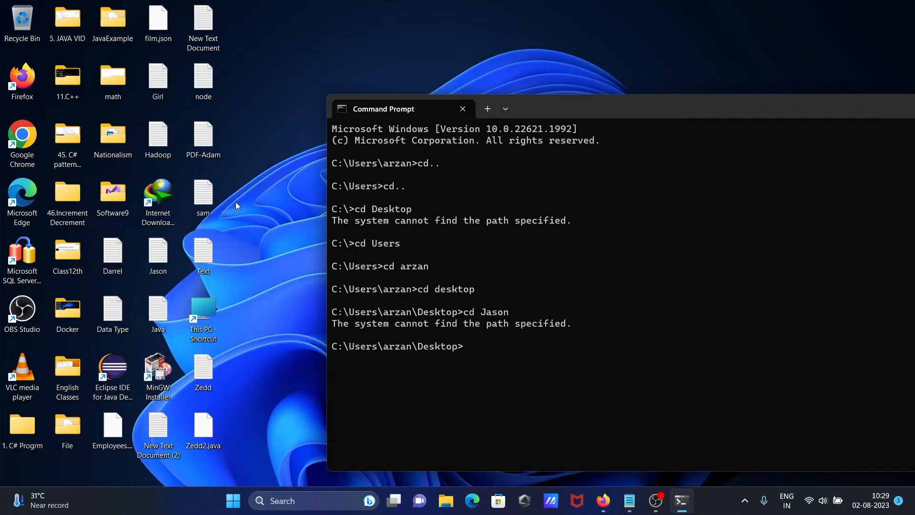
mouse_move(381, 365)
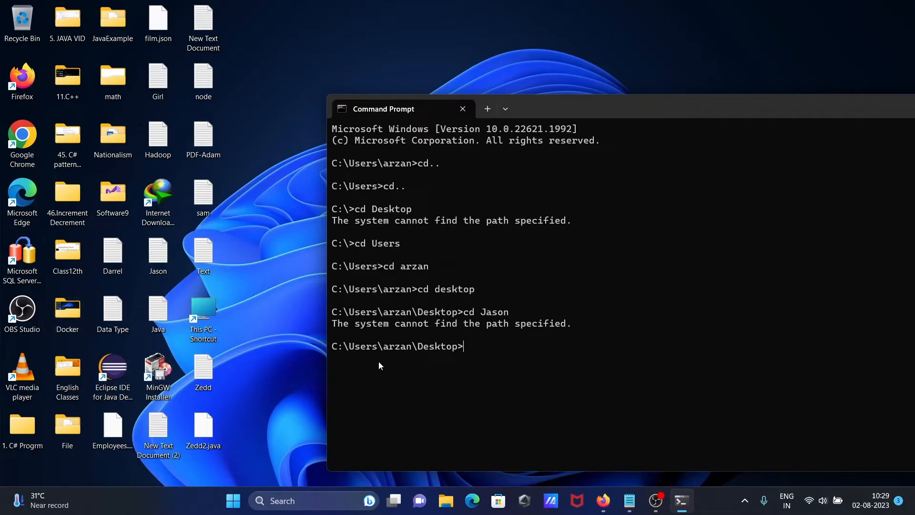
mouse_move(261, 193)
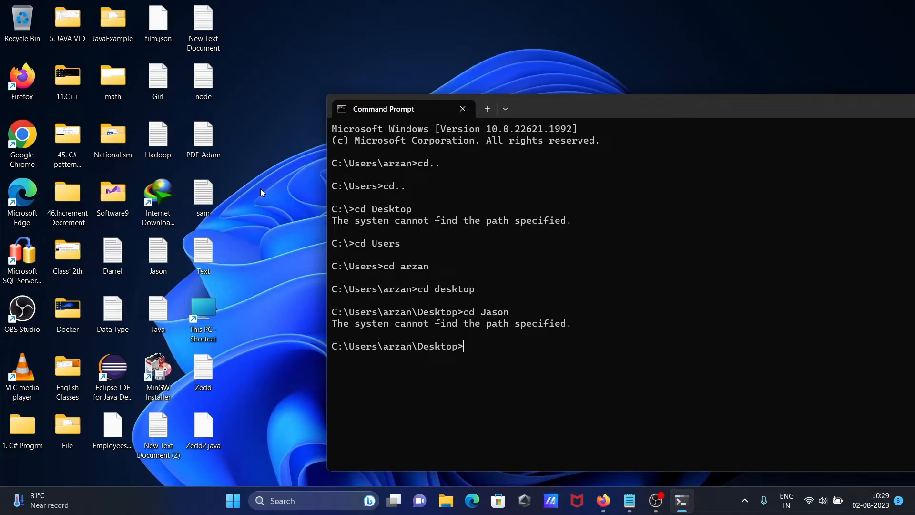
Create a new folder named Jason on the Windows desktop via the context menu.
right_click(261, 193)
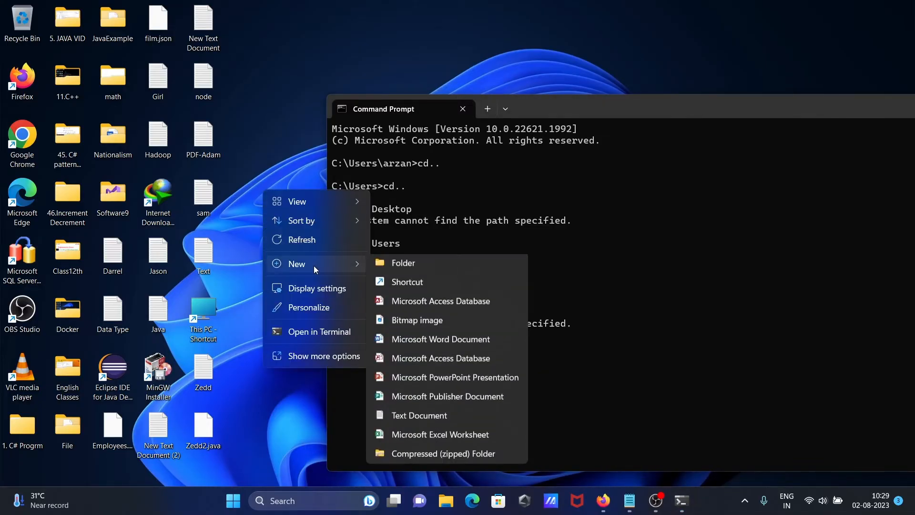
left_click(402, 263)
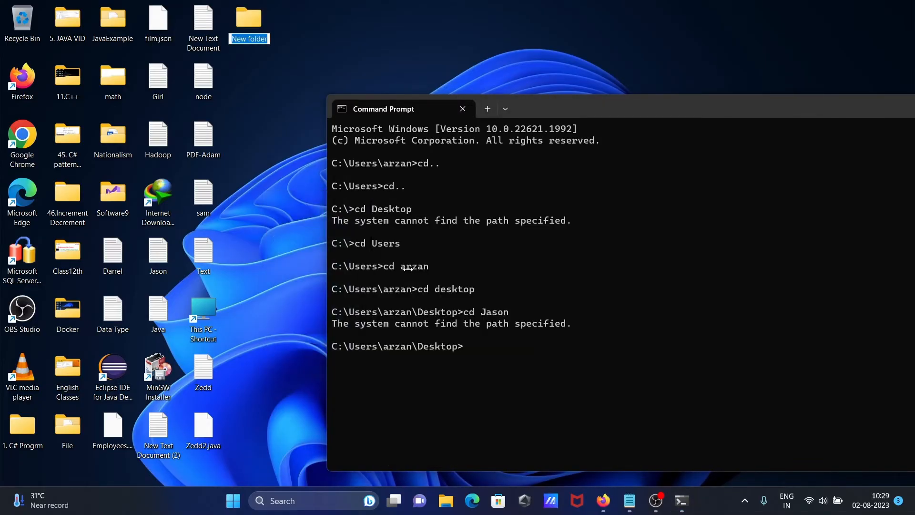
type("Jason")
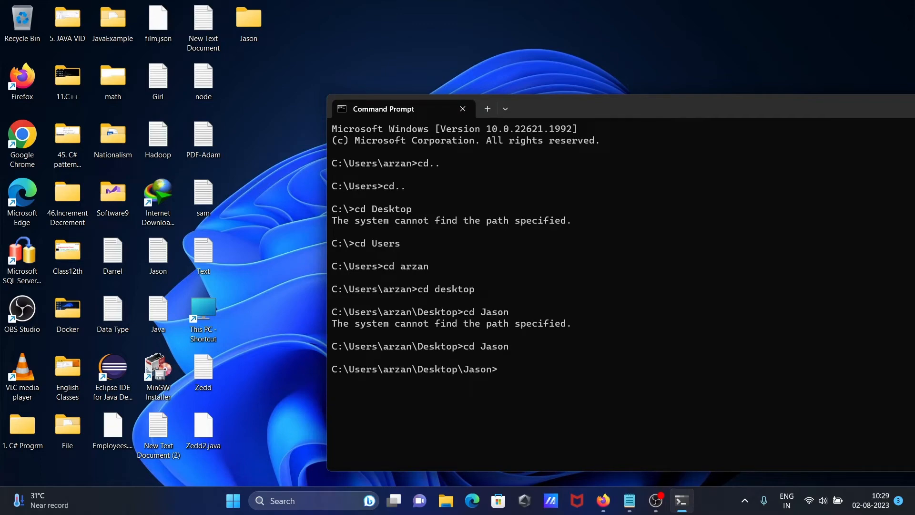
mouse_move(318, 100)
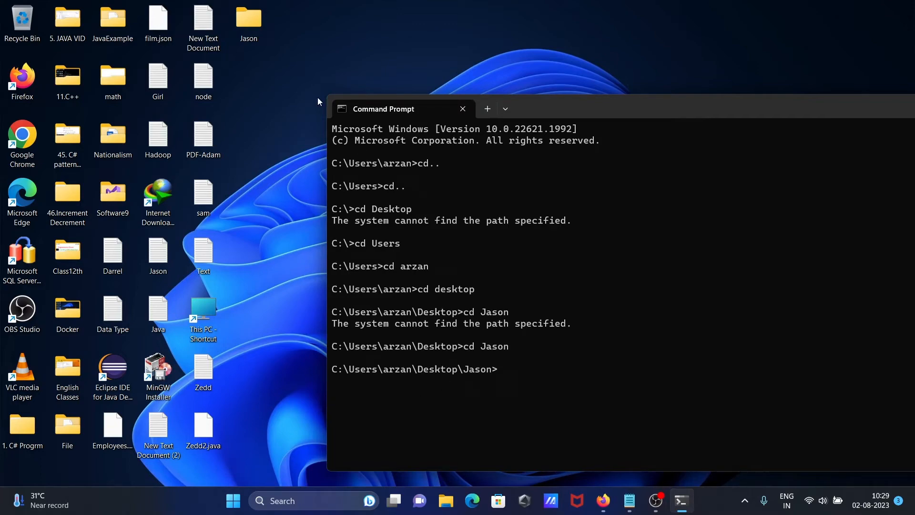
mouse_move(464, 395)
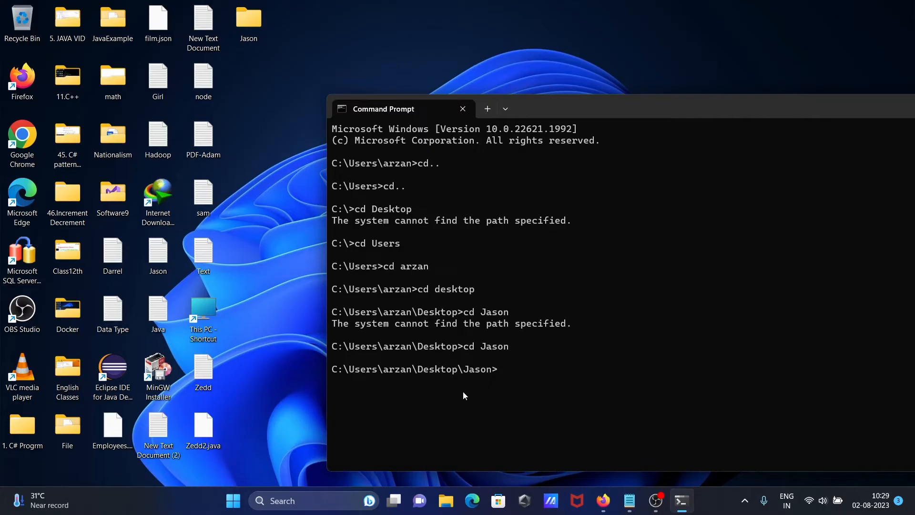
View the empty Jason folder in File Explorer, then run dir in Command Prompt to confirm.
double_click(248, 20)
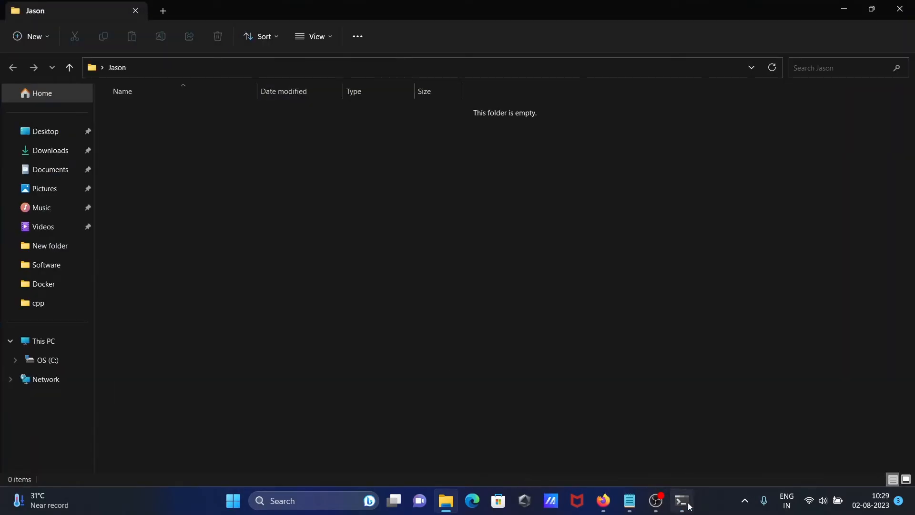
left_click(680, 505)
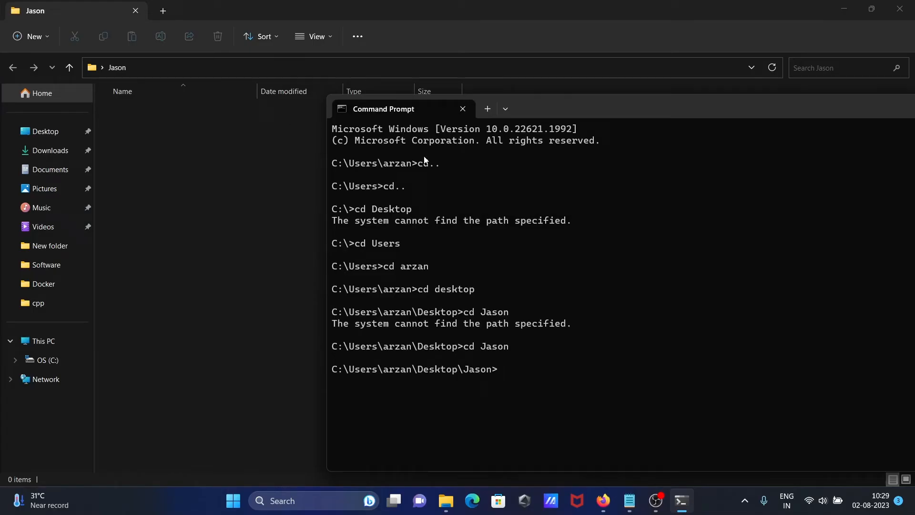
type("dit")
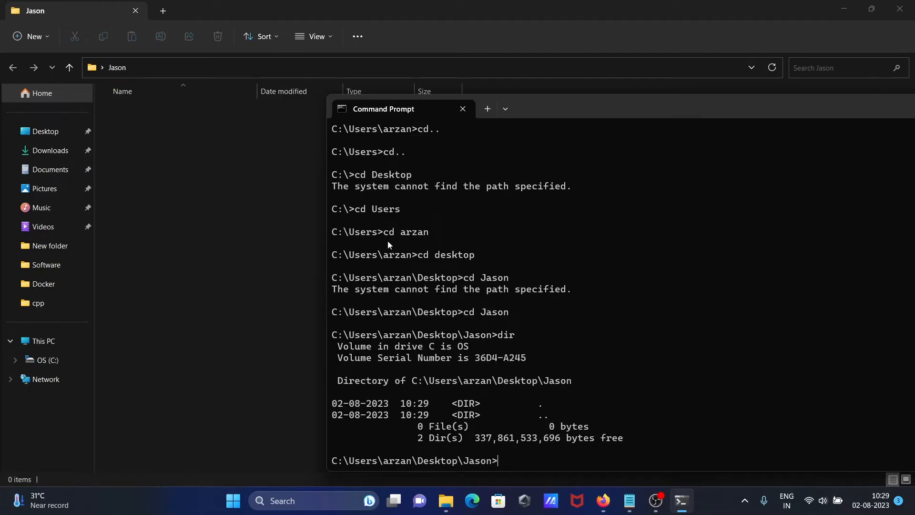
mouse_move(465, 339)
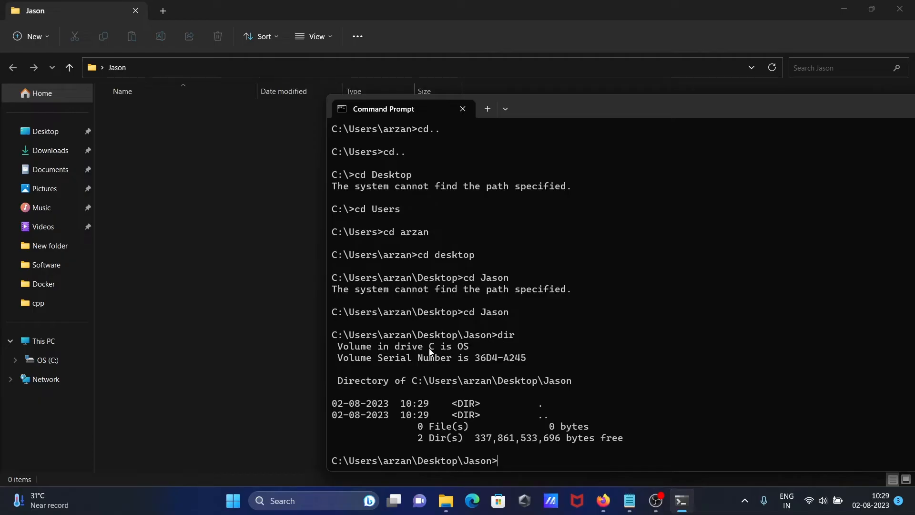
mouse_move(437, 415)
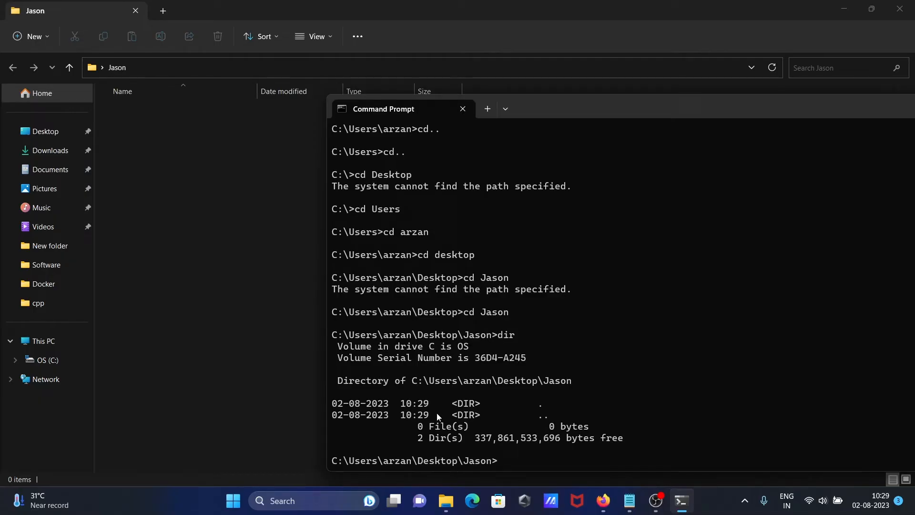
mouse_move(561, 431)
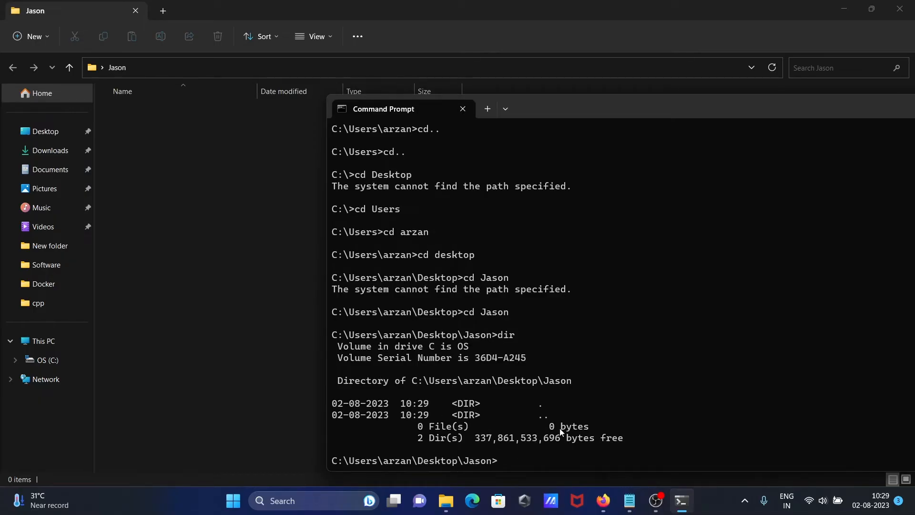
mouse_move(436, 426)
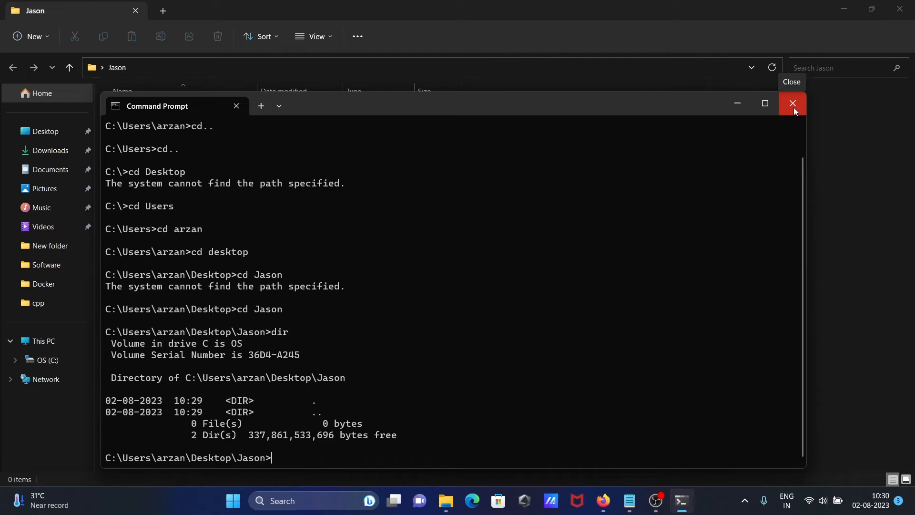
Return to Desktop with cd.., then run abc.txt and get the unrecognized-command error.
left_click(792, 103)
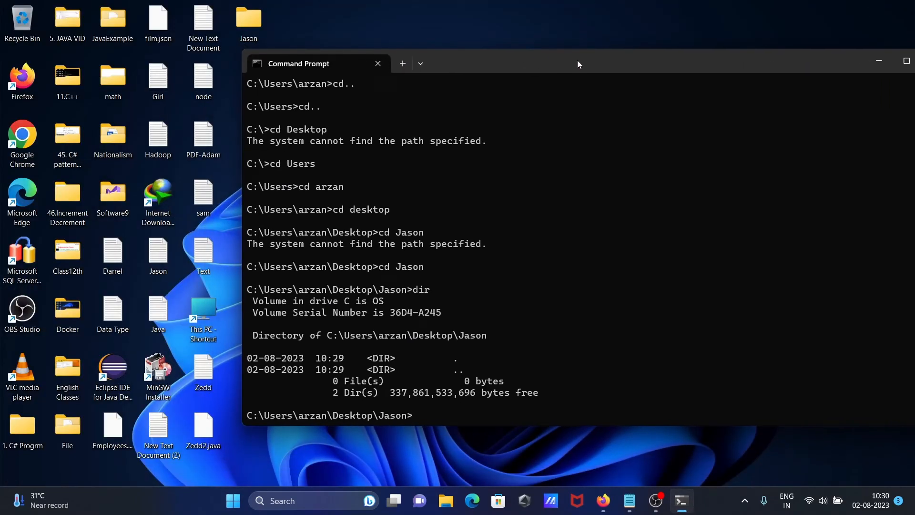
type("cd..")
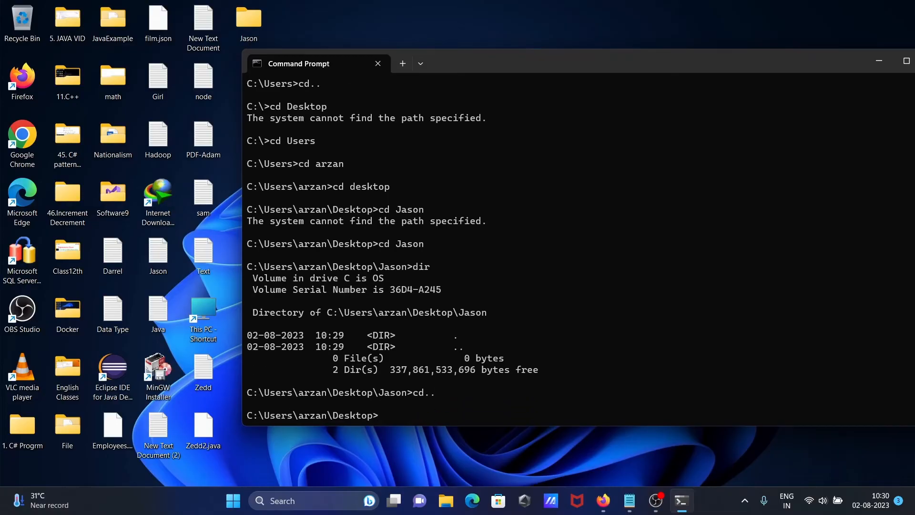
mouse_move(443, 58)
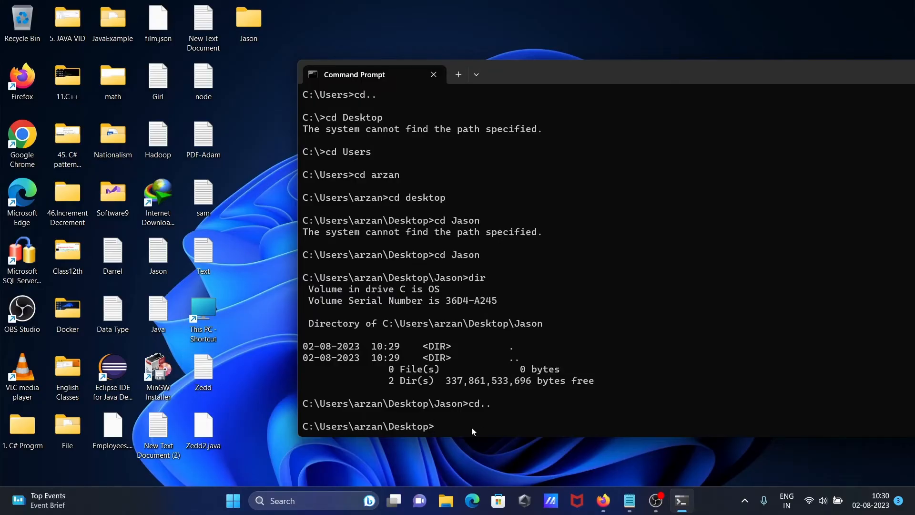
type("abc.")
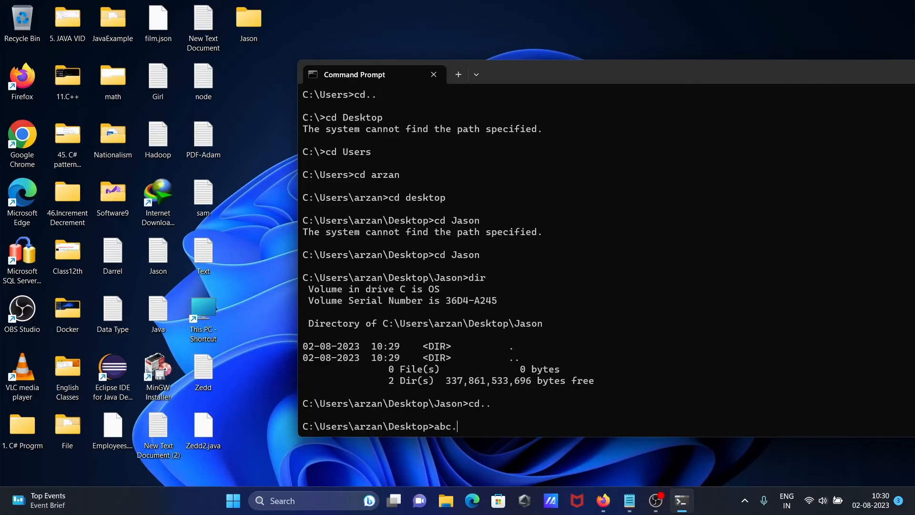
type("txt")
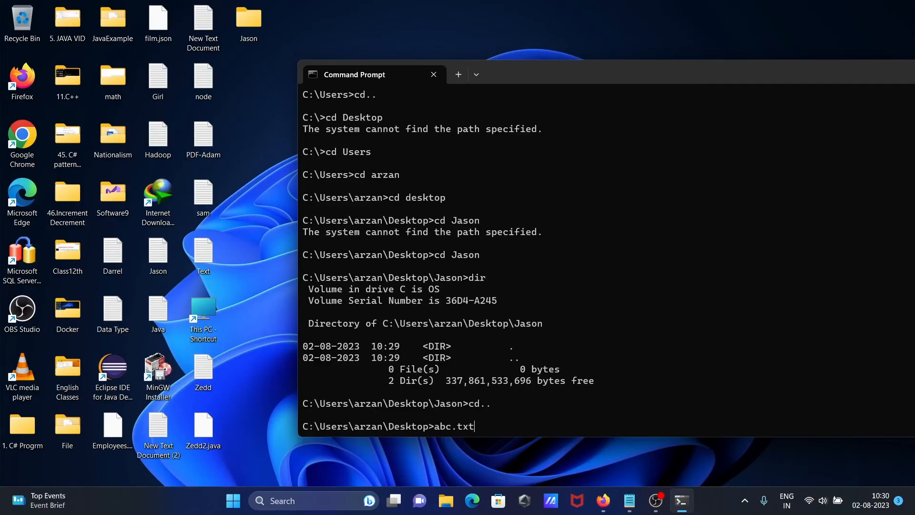
key("Return")
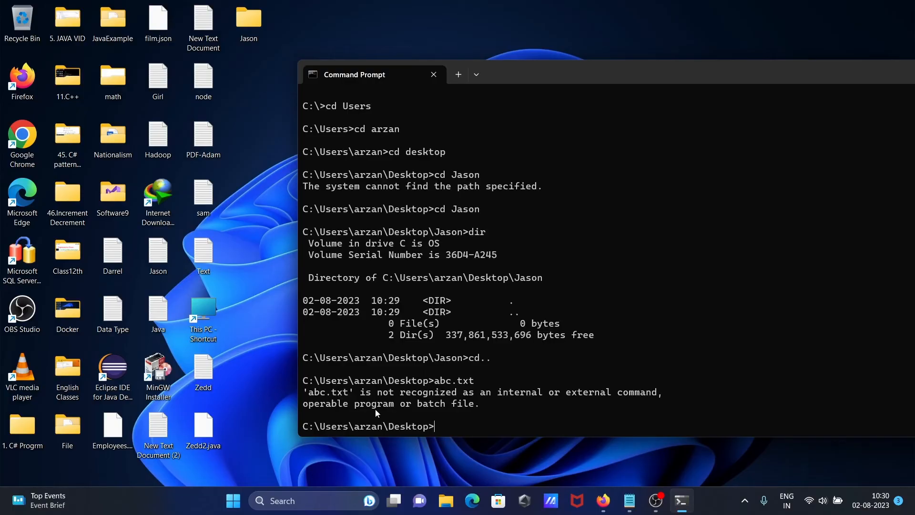
mouse_move(401, 402)
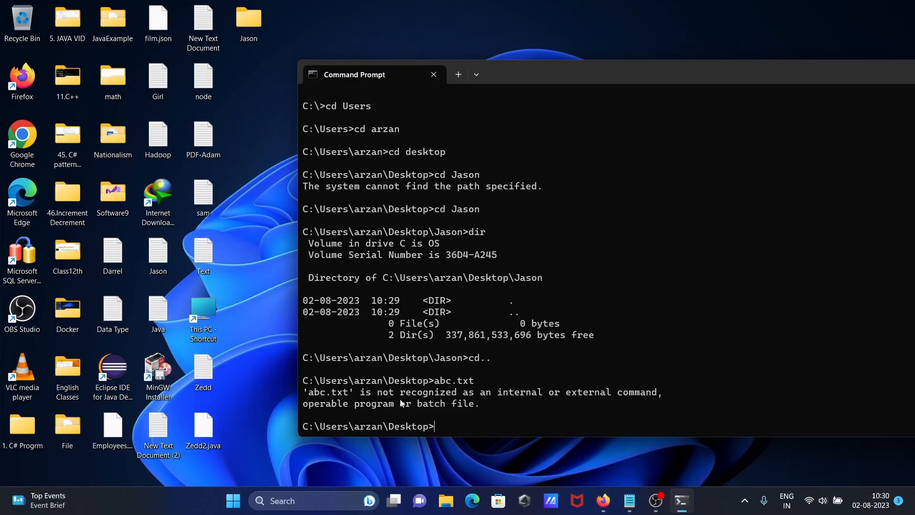
mouse_move(443, 383)
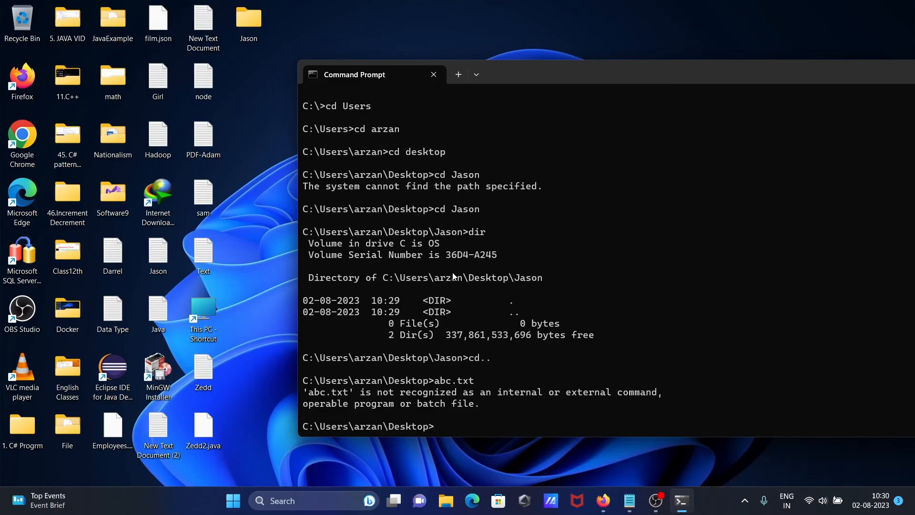
Run cd abc from the Desktop and get the path-not-found error.
type("c")
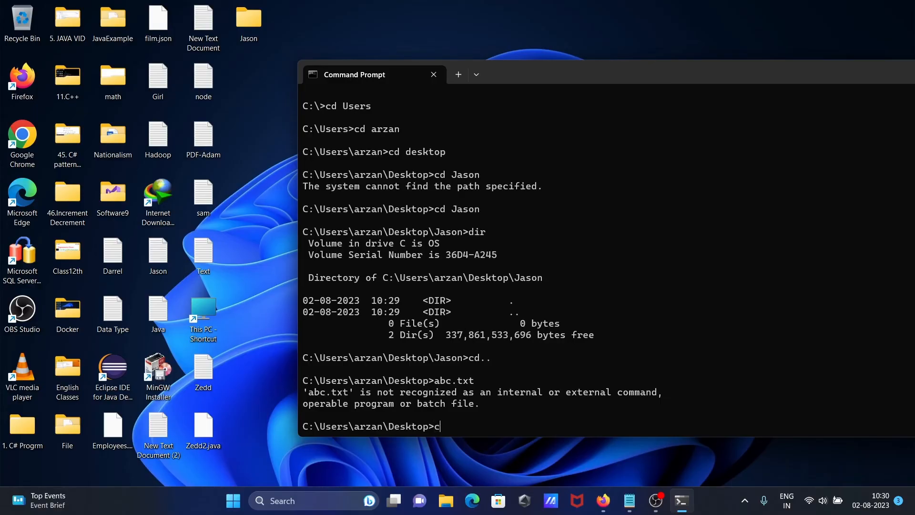
type("d ab")
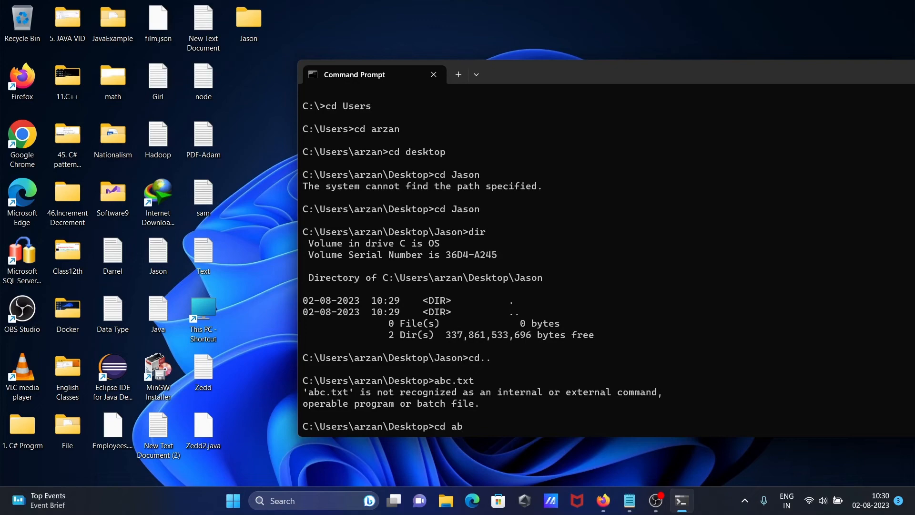
key("Return")
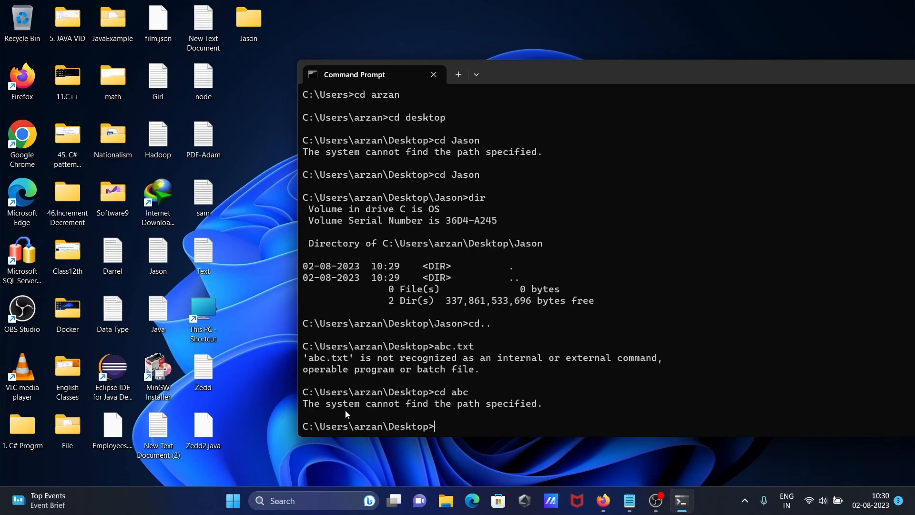
mouse_move(443, 344)
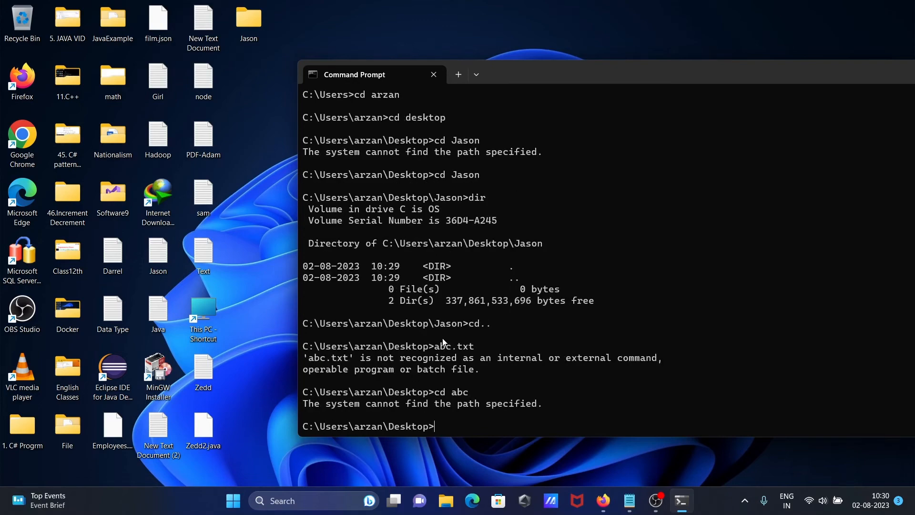
mouse_move(463, 373)
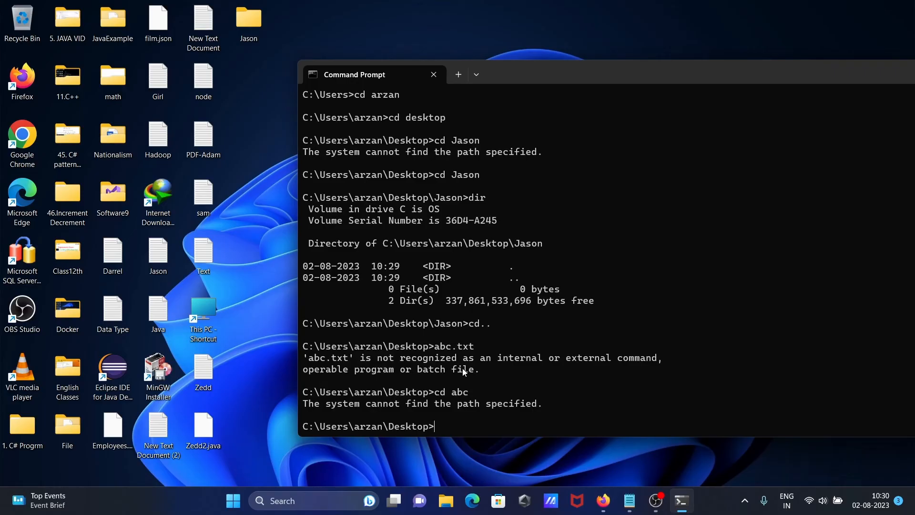
mouse_move(379, 373)
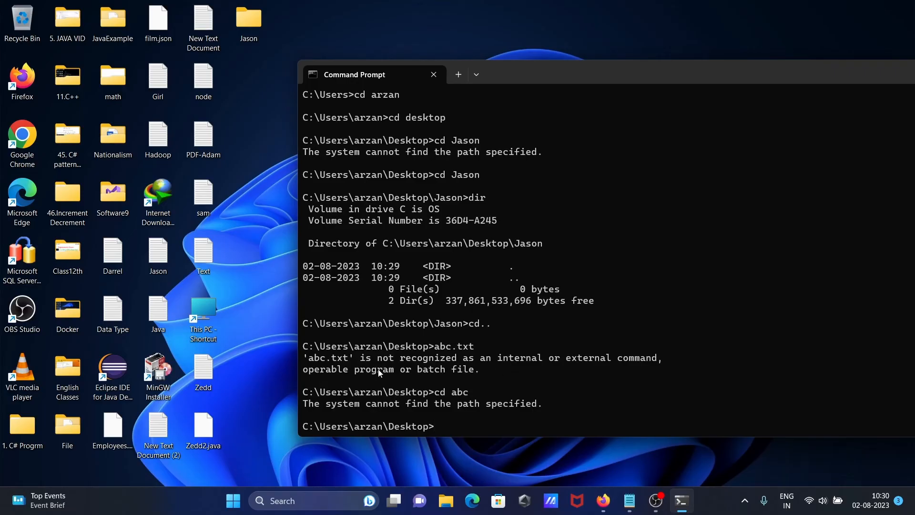
mouse_move(470, 396)
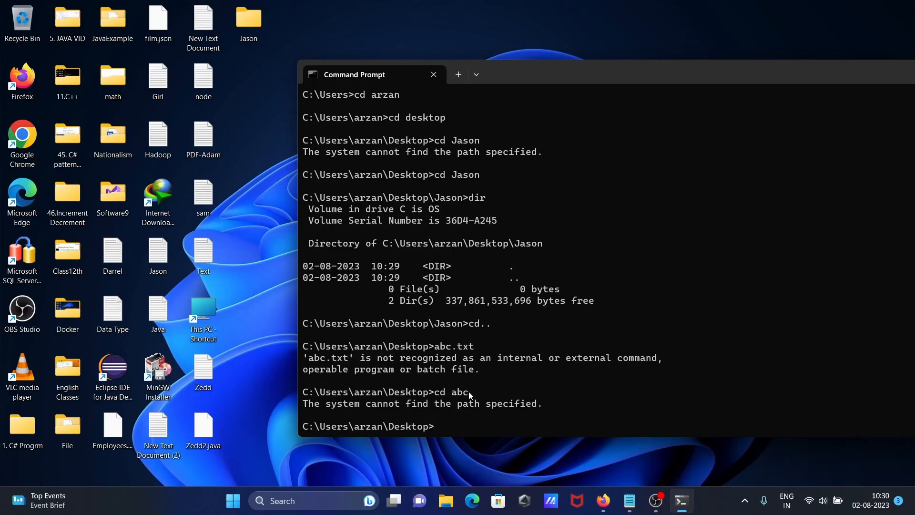
mouse_move(254, 177)
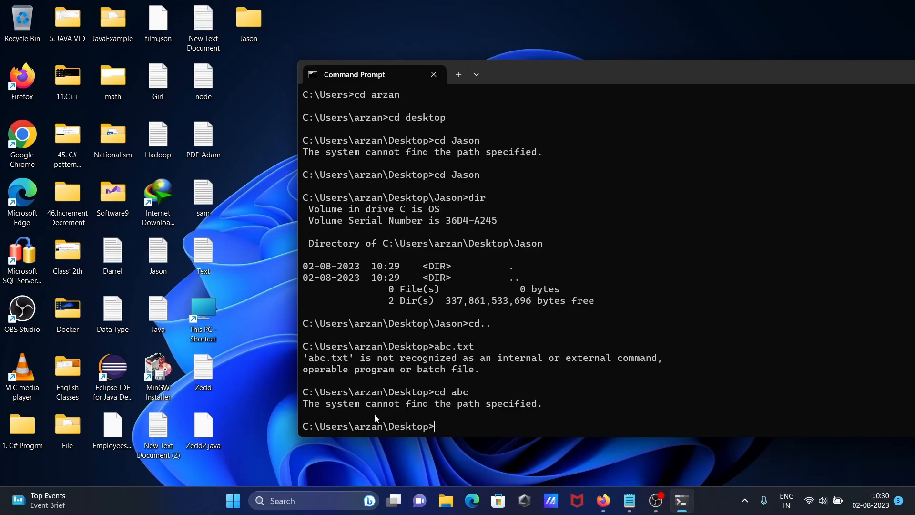
mouse_move(453, 418)
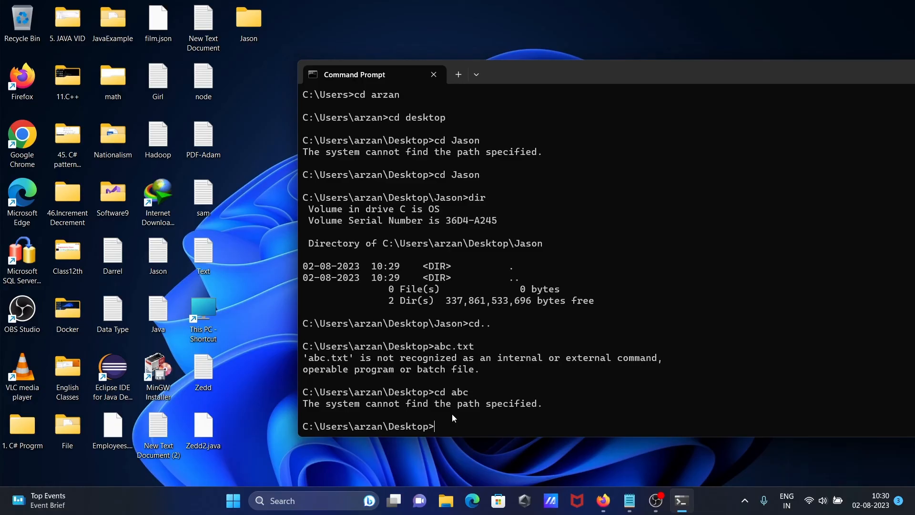
mouse_move(732, 80)
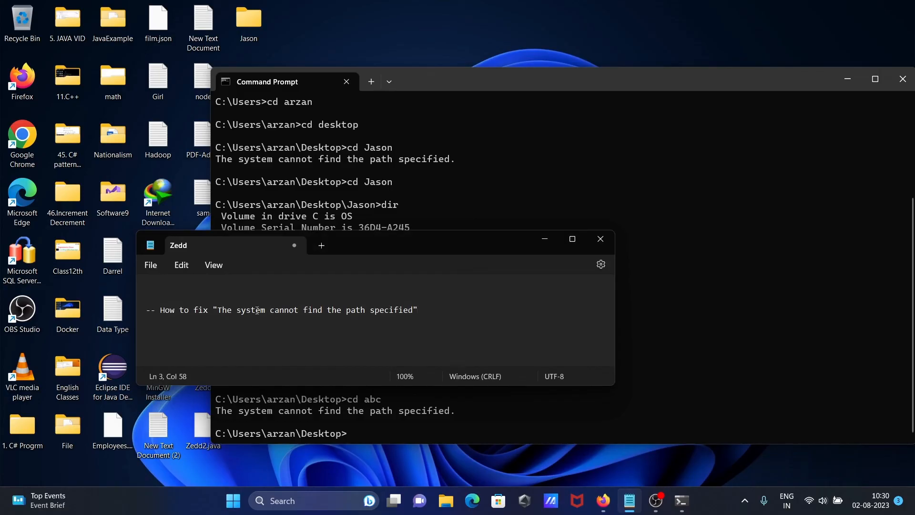
mouse_move(359, 246)
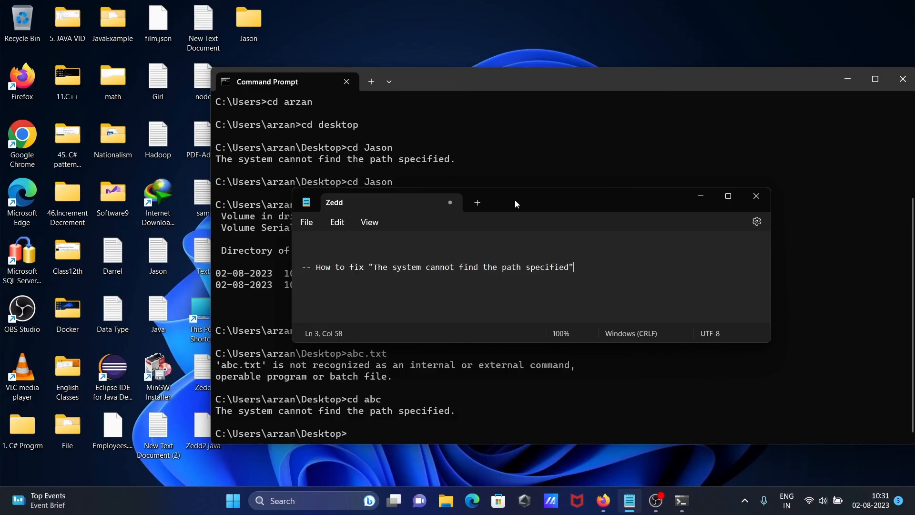
mouse_move(556, 272)
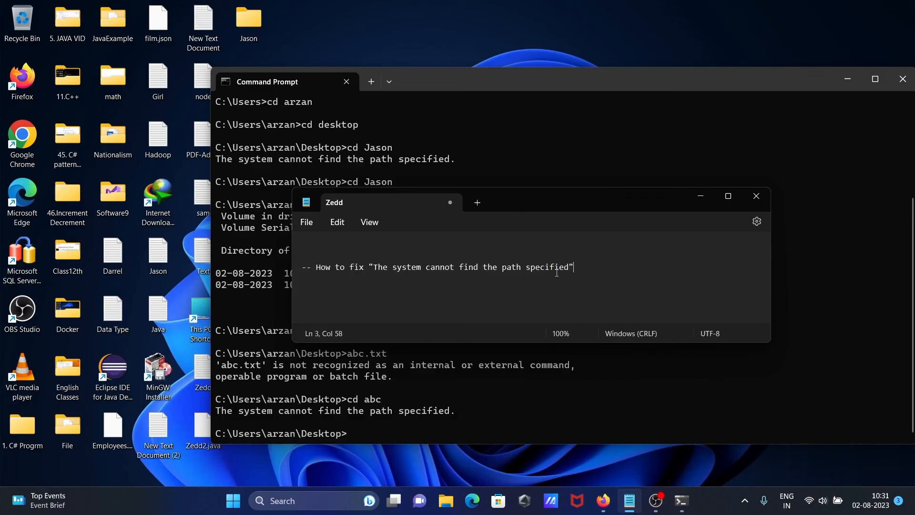
mouse_move(599, 263)
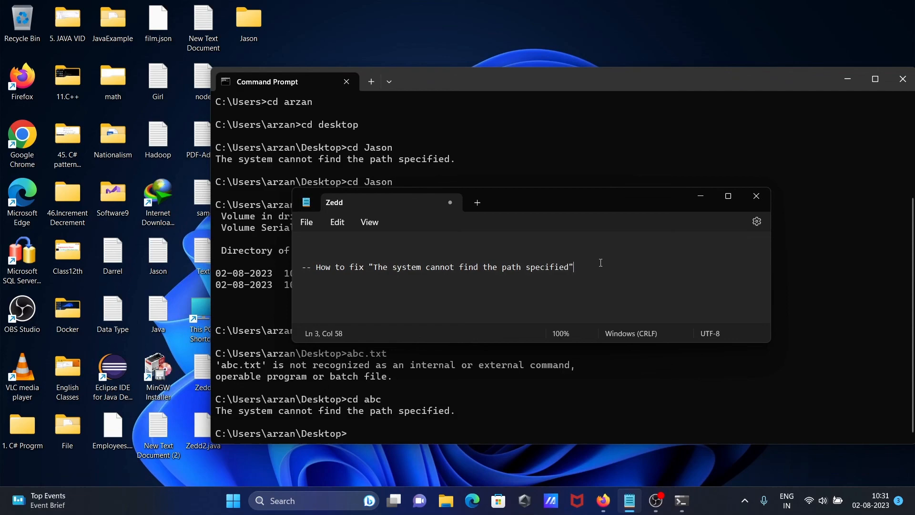